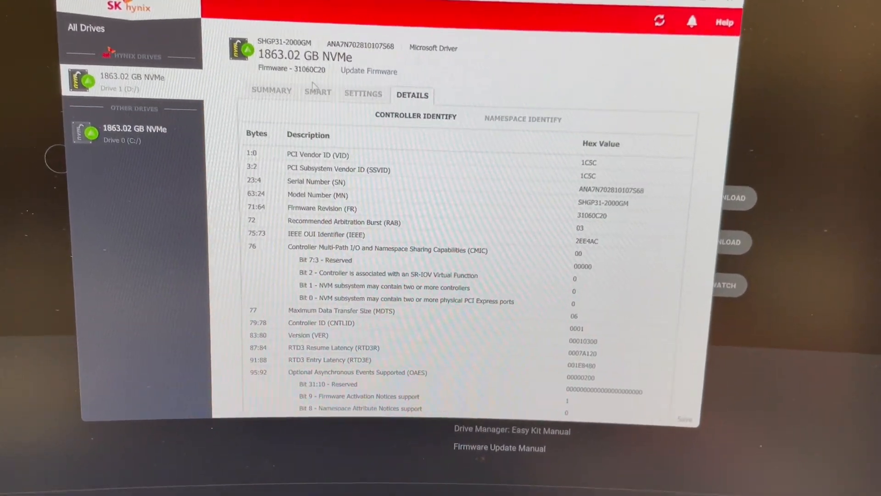
# Review the 1863 GB drive's summary, identify and namespace data, finishing on Drive Features
pyautogui.click(272, 91)
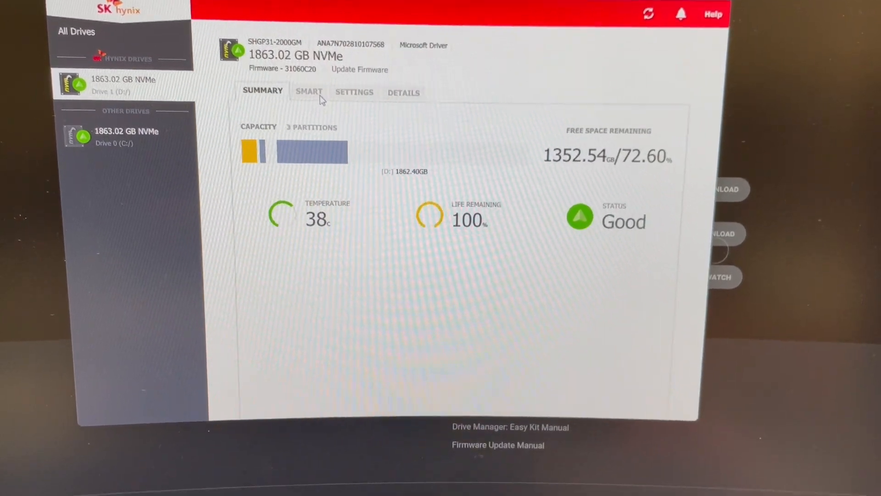
pyautogui.click(308, 92)
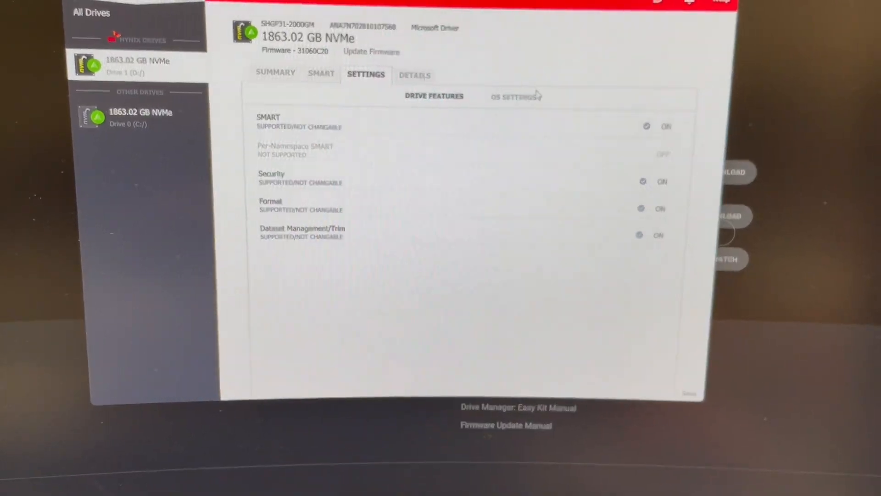
pyautogui.click(414, 76)
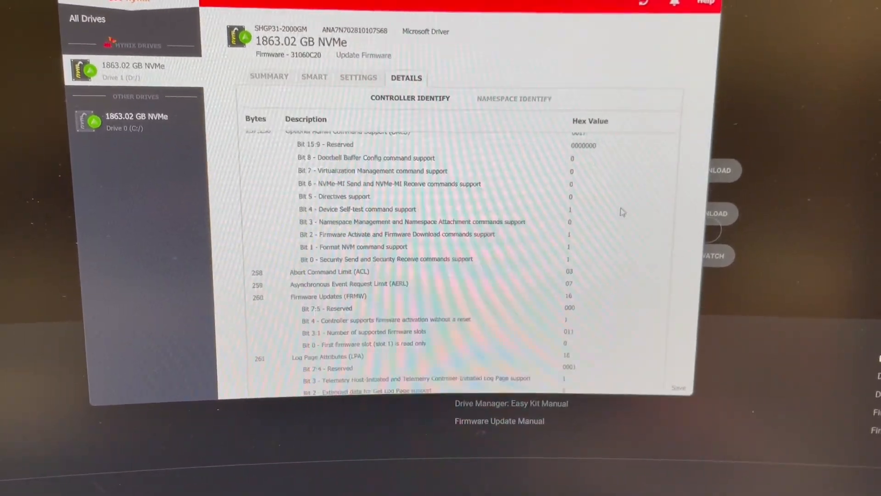
pyautogui.scroll(-3)
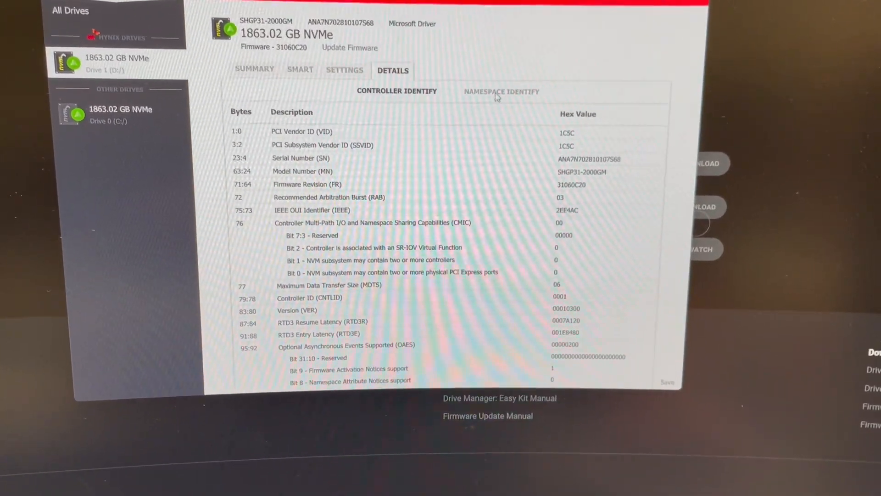
pyautogui.click(501, 91)
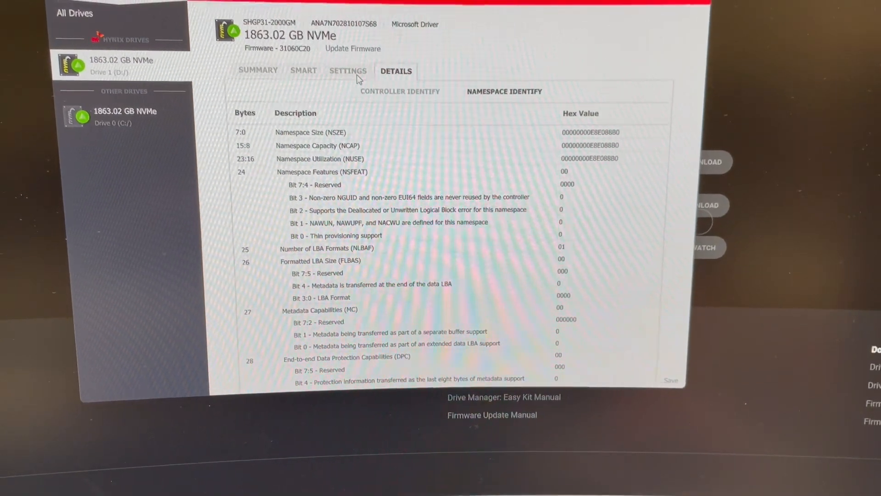
pyautogui.click(348, 70)
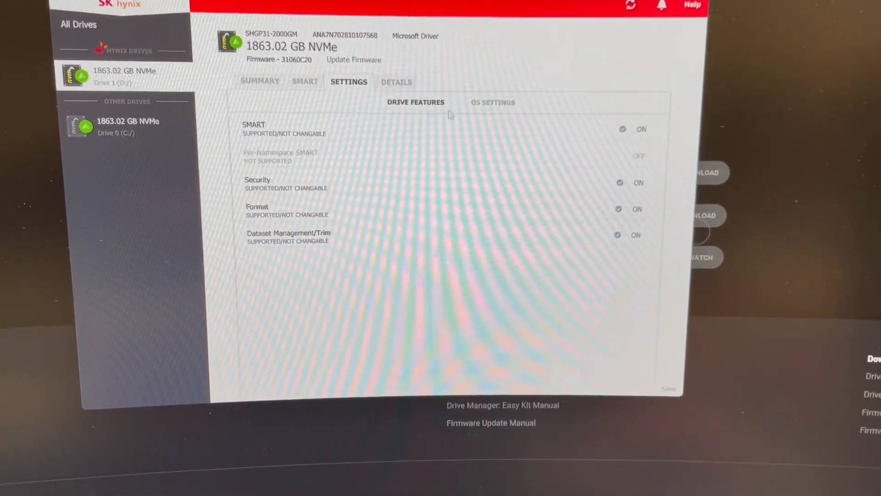
pyautogui.click(493, 102)
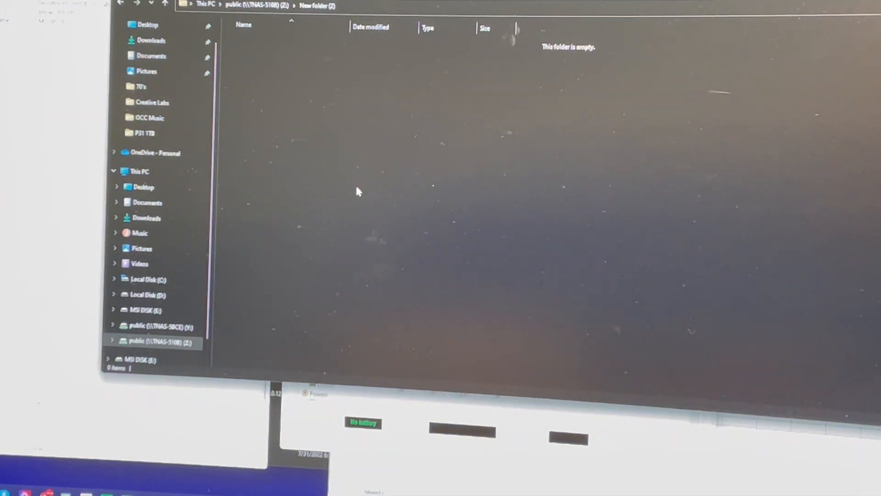
pyautogui.moveTo(402, 188)
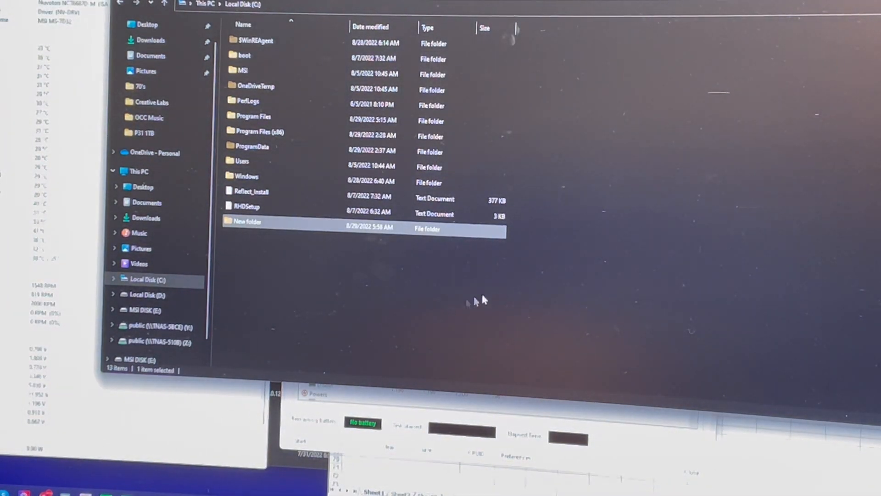
pyautogui.moveTo(379, 278)
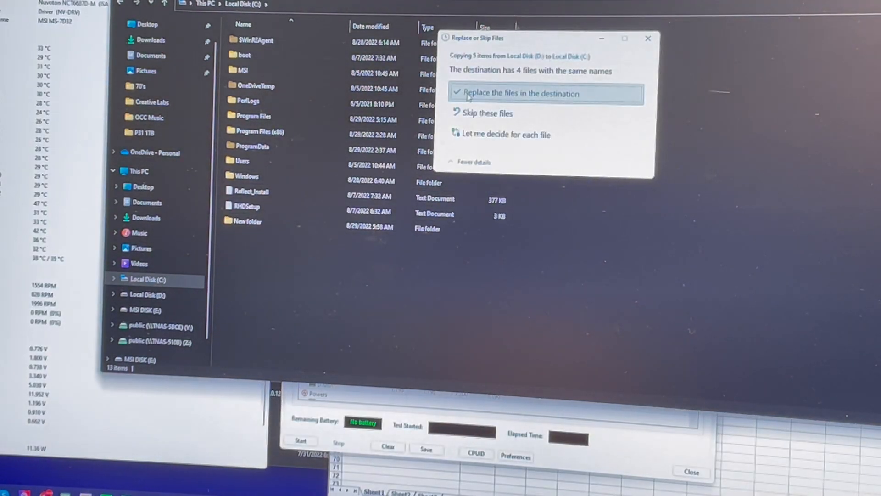
# Replace the existing files on Local Disk (C:) with the five copied test files
pyautogui.click(519, 92)
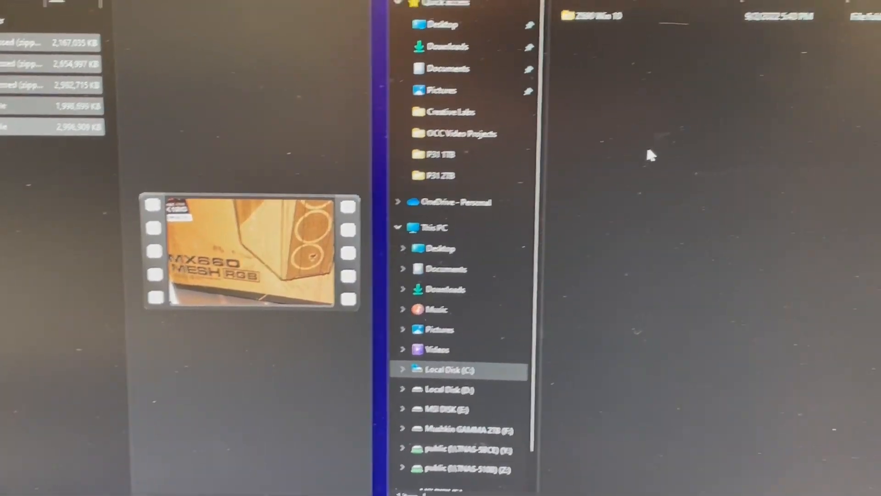
# Paste the five test files into the SSD TEST folder on Local Disk (C:)
pyautogui.rightClick(646, 155)
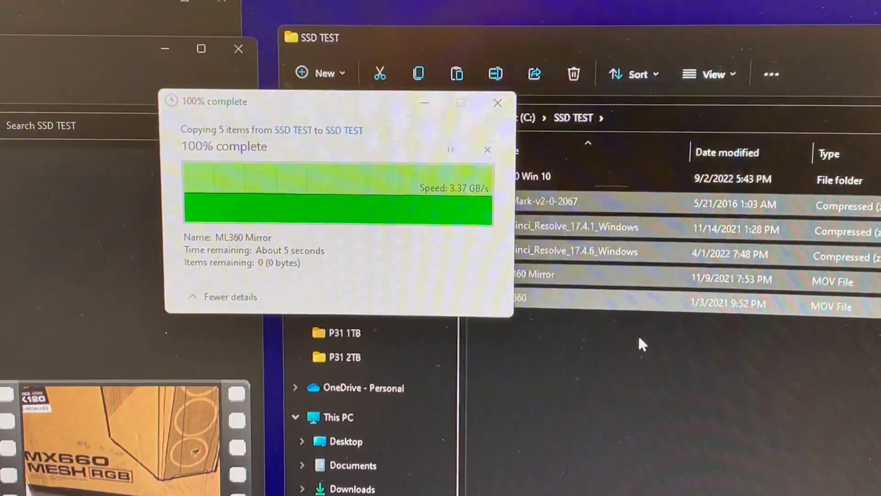
pyautogui.click(486, 101)
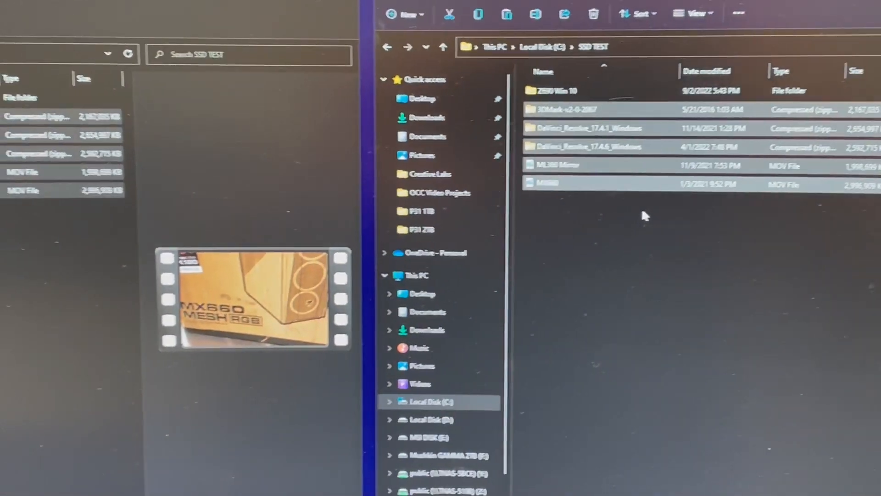
pyautogui.rightClick(450, 130)
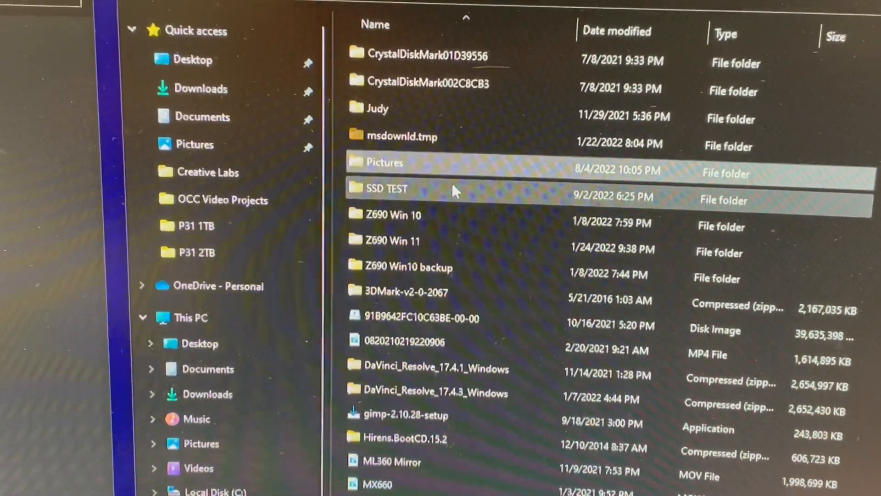
pyautogui.moveTo(393, 170)
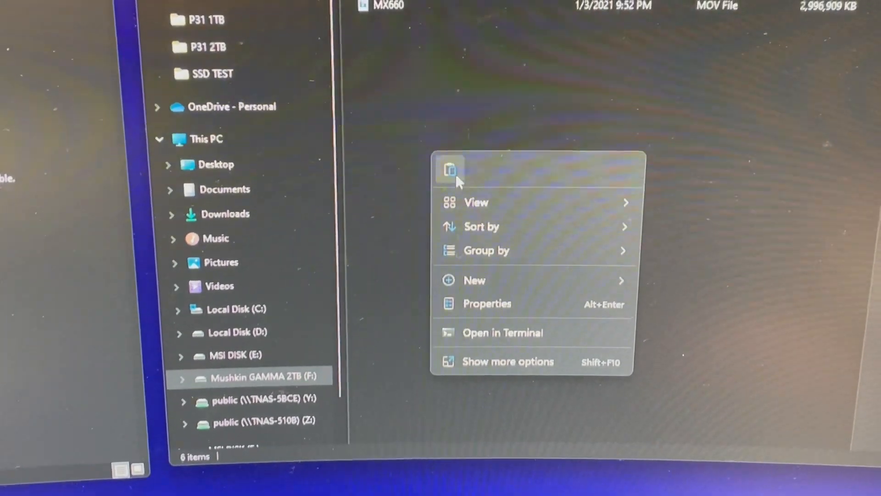
# Paste the test files onto the empty Mushkin GAMMA 2TB (F:) drive
pyautogui.click(449, 168)
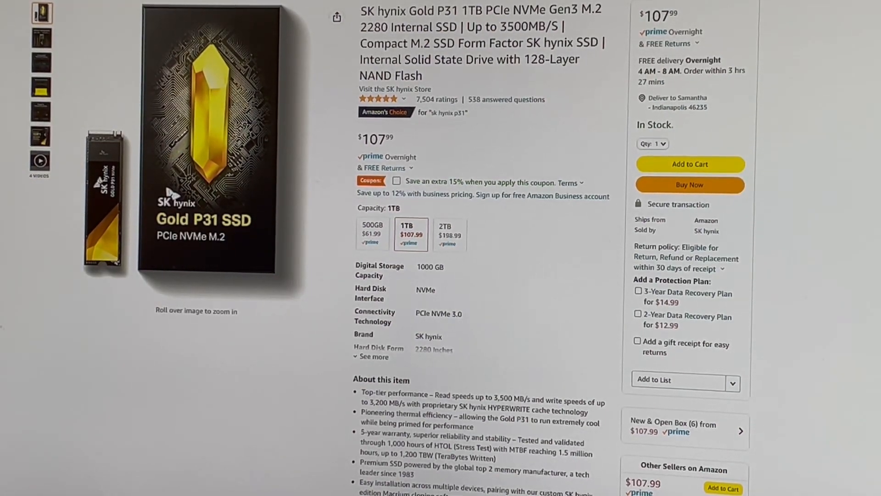
# View the Gold P31 2TB price ($198.99), then the 500GB price ($61.99)
pyautogui.click(448, 235)
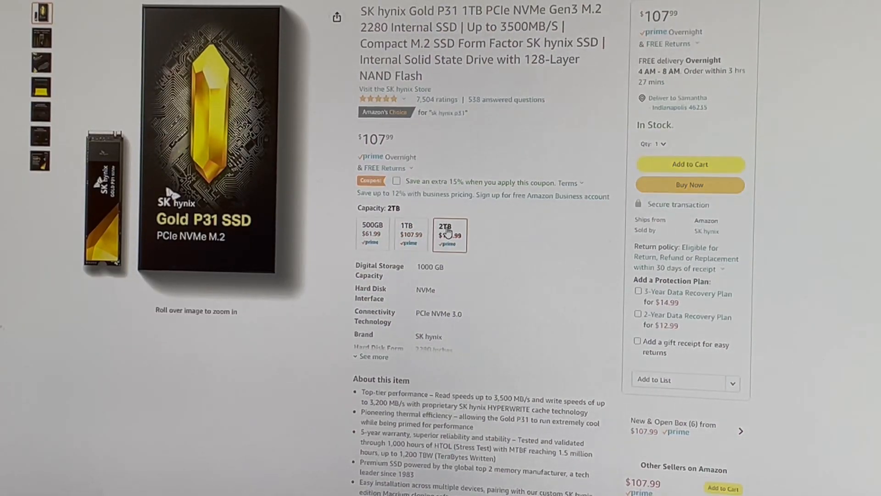
pyautogui.click(449, 234)
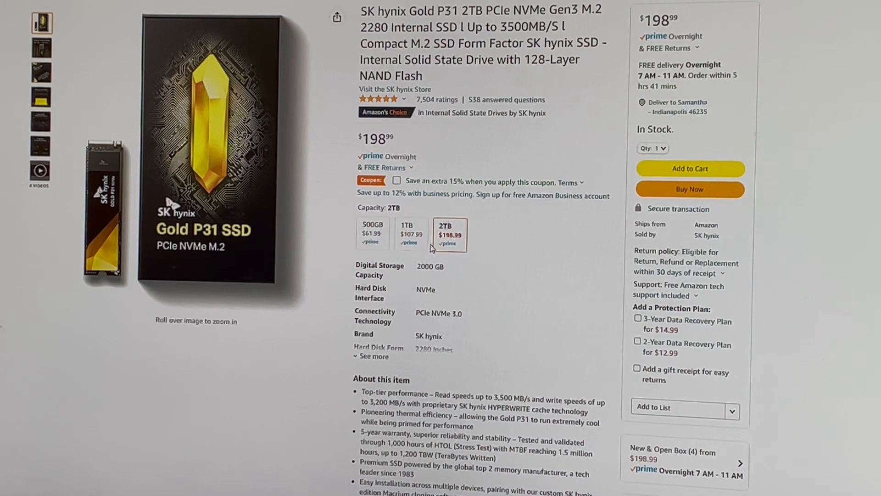
pyautogui.click(372, 233)
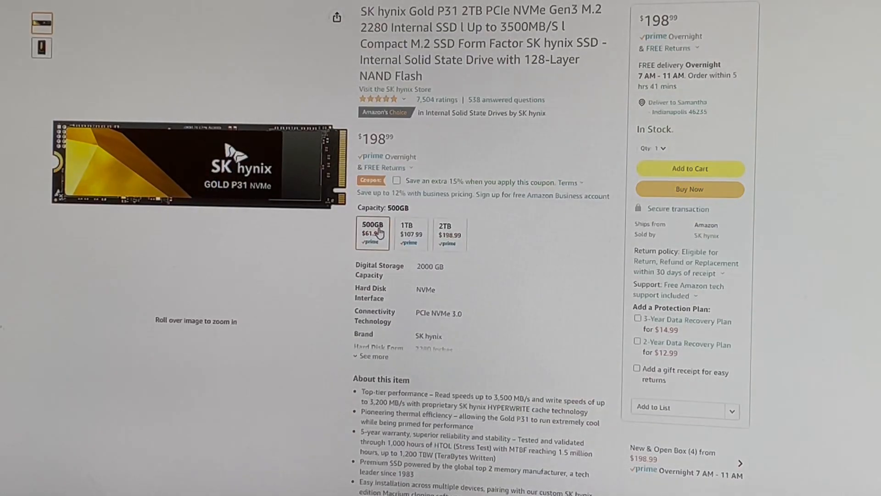
pyautogui.click(372, 232)
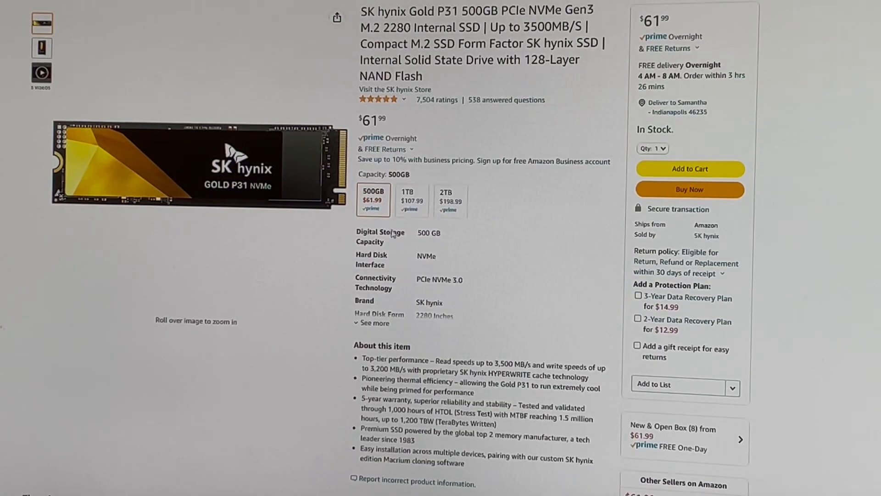